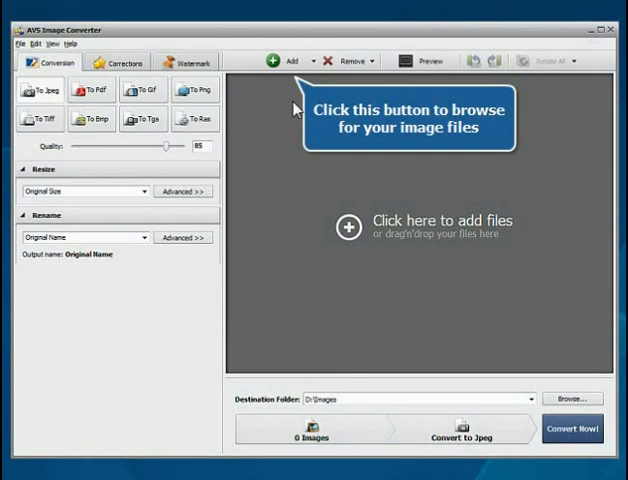
# Add all fifteen images from the Images2 folder as thumbnails for conversion
pyautogui.click(280, 60)
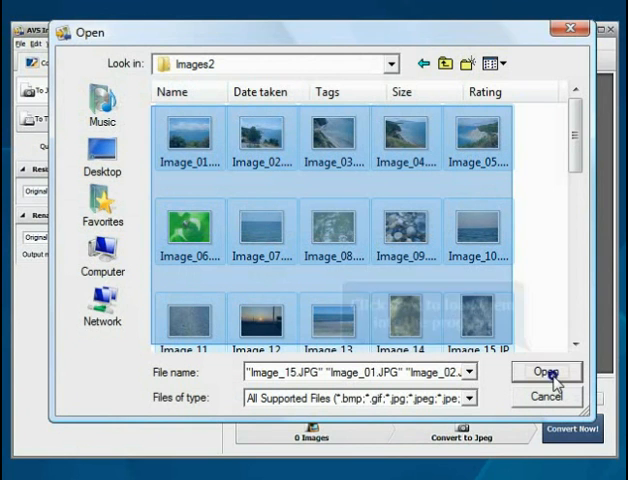
pyautogui.click(538, 372)
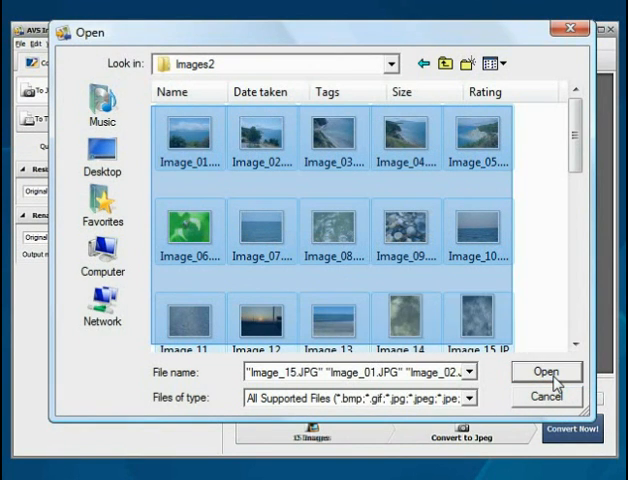
pyautogui.click(544, 372)
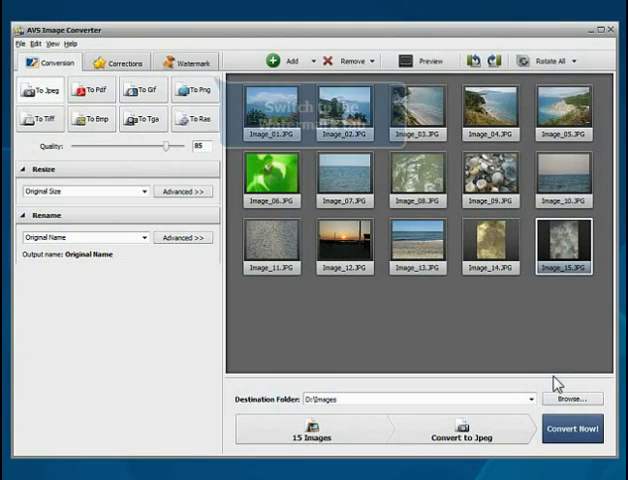
# Enable an image watermark and choose Image_37.JPG, the green crab picture
pyautogui.click(190, 64)
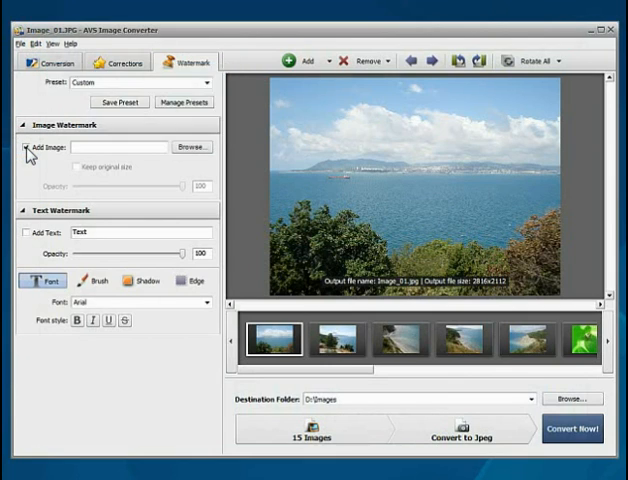
pyautogui.click(192, 148)
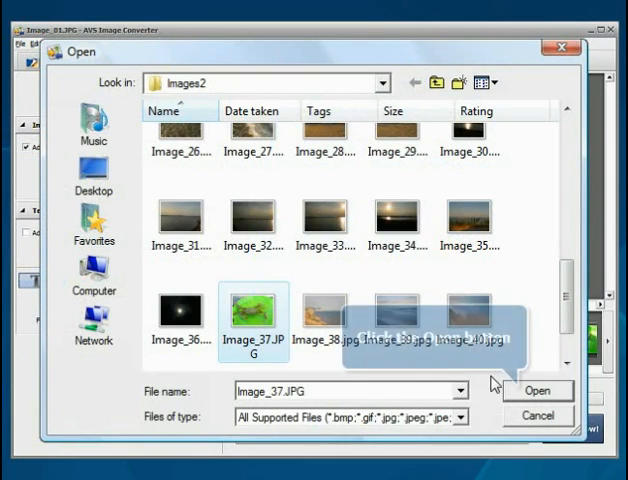
pyautogui.click(536, 388)
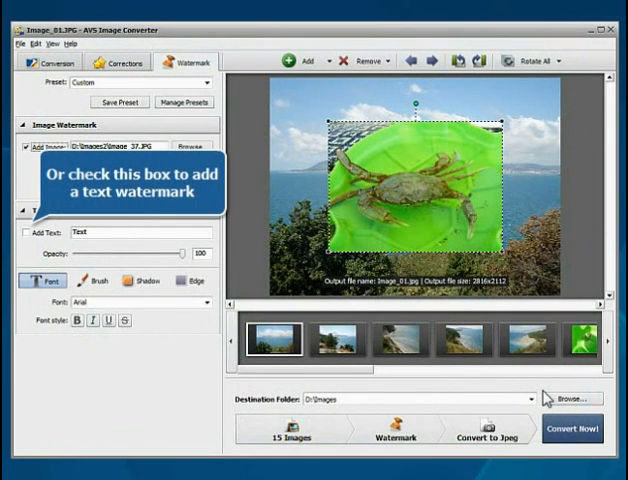
# Enable a text watermark and begin entering 'Se' as its text
pyautogui.click(34, 232)
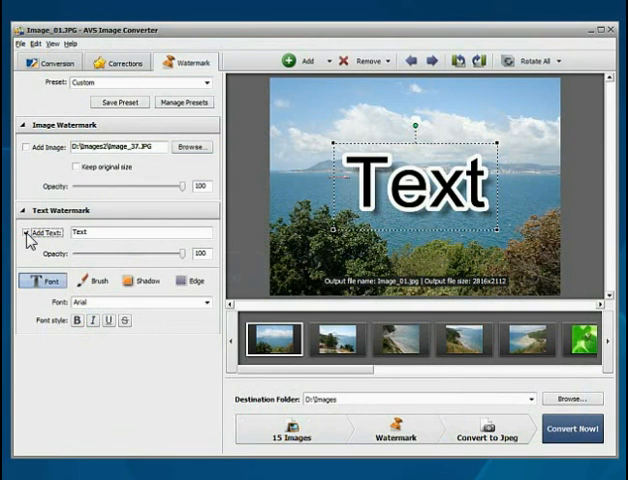
pyautogui.write('Se')
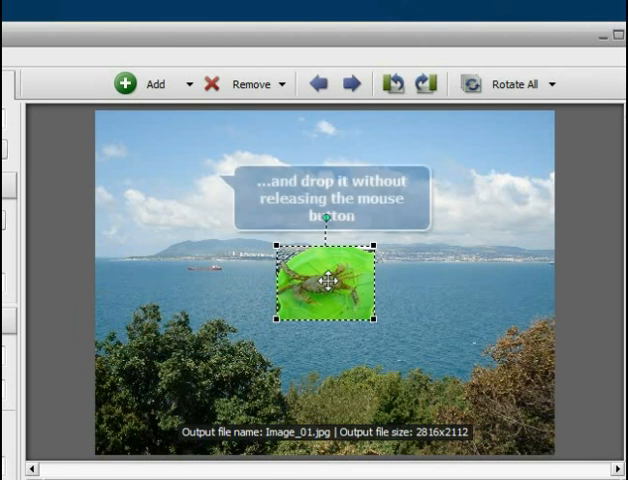
# Move the crab image watermark to the photo's upper-left corner
pyautogui.moveTo(328, 284); pyautogui.dragTo(164, 188)
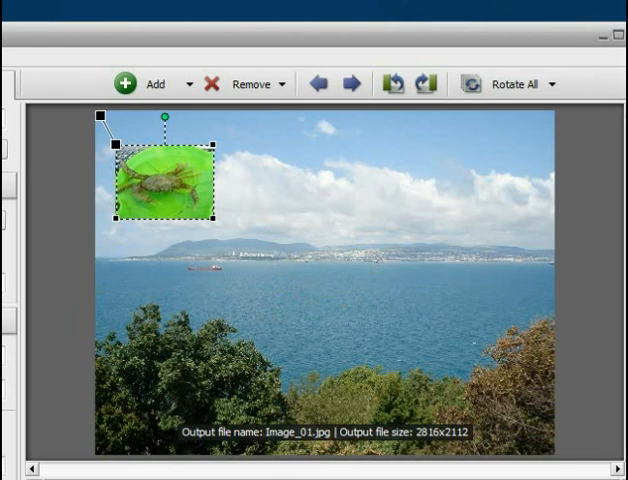
pyautogui.moveTo(164, 120)
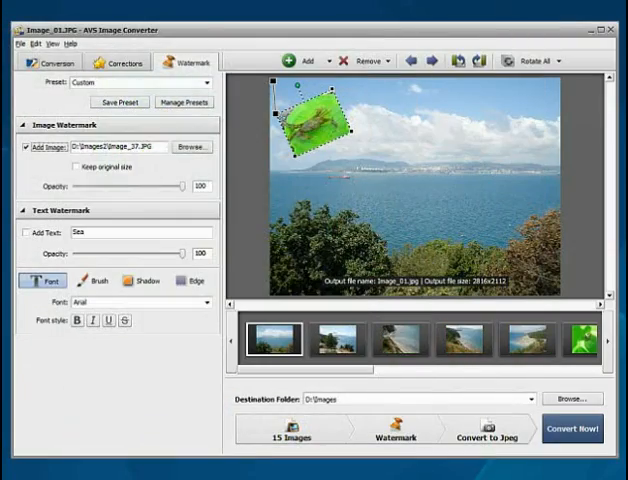
pyautogui.moveTo(180, 188)
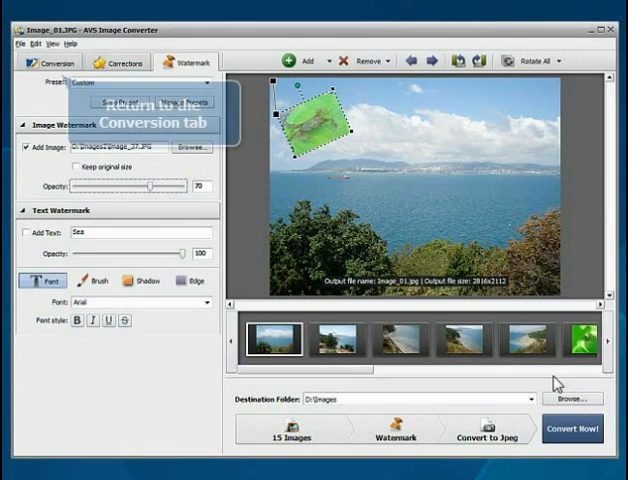
# Set the output format to JPEG and start converting all fifteen watermarked images
pyautogui.click(48, 62)
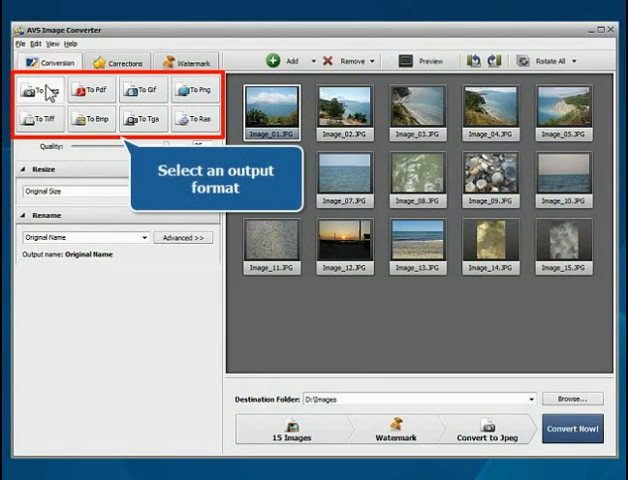
pyautogui.click(38, 90)
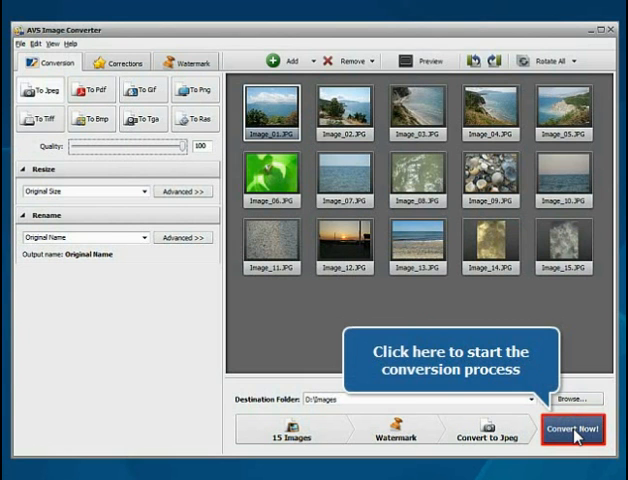
pyautogui.click(588, 436)
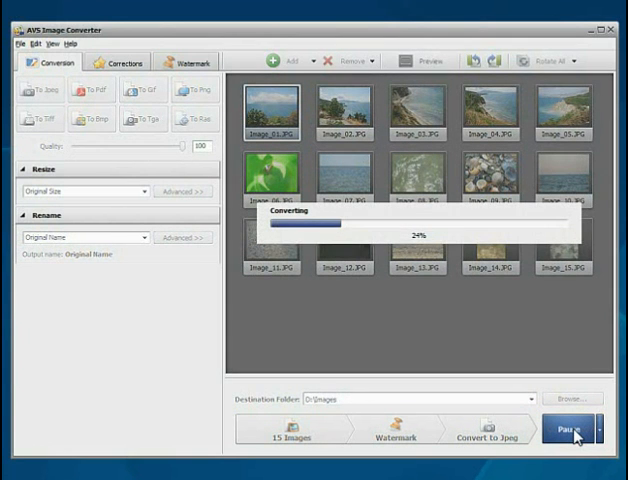